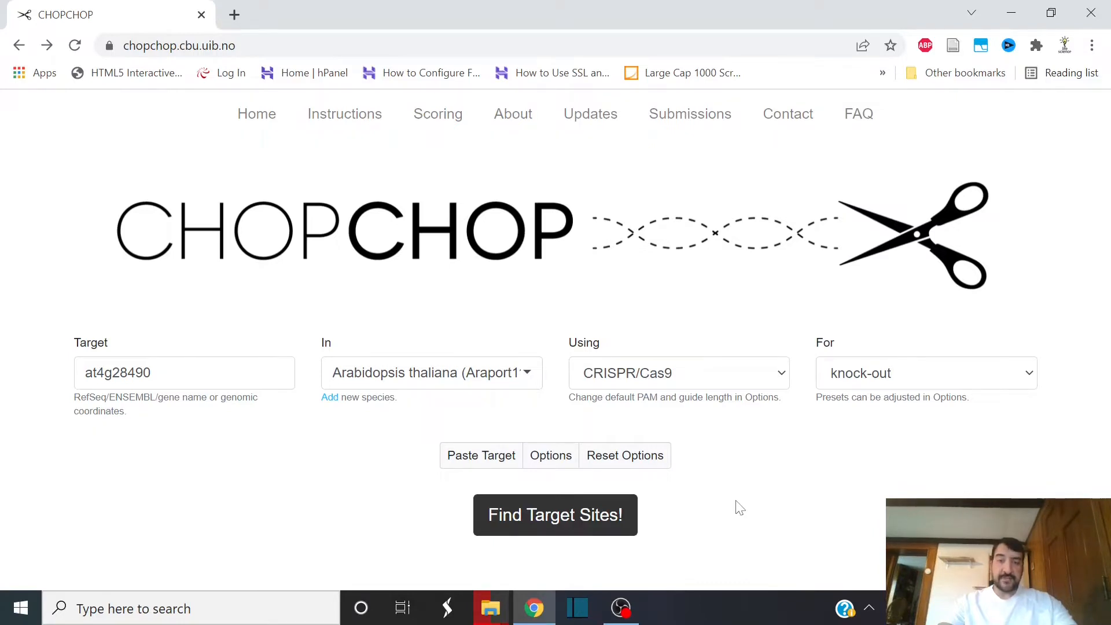
mouse_move(557, 462)
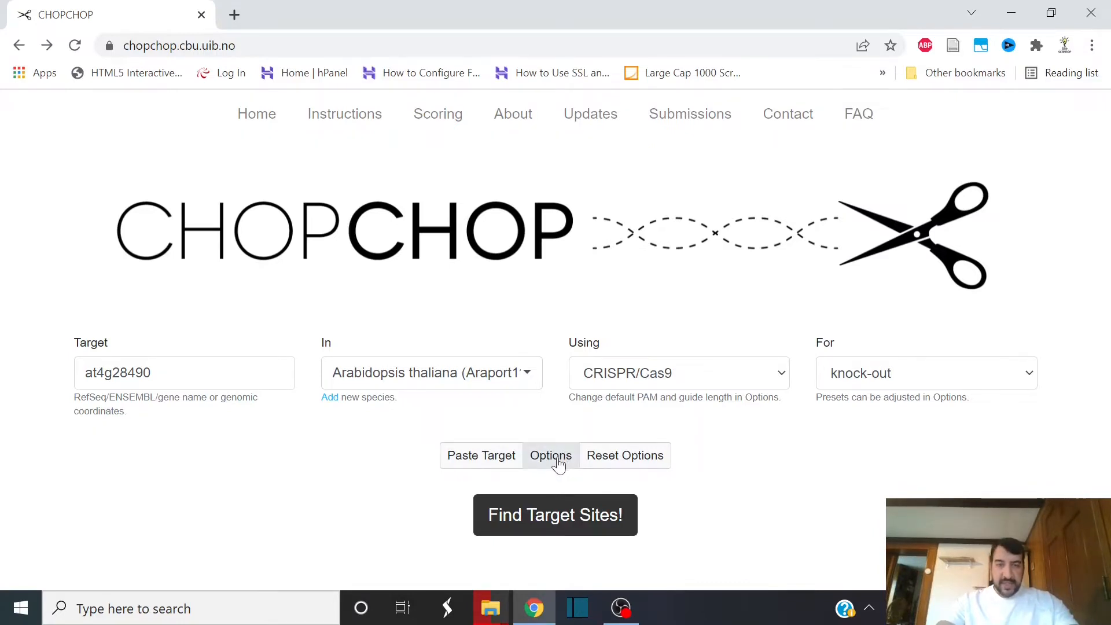
Step: Reveal the advanced Cas9 settings for at4g28490 — guide length, PAM and scoring — left at defaults
left_click(551, 457)
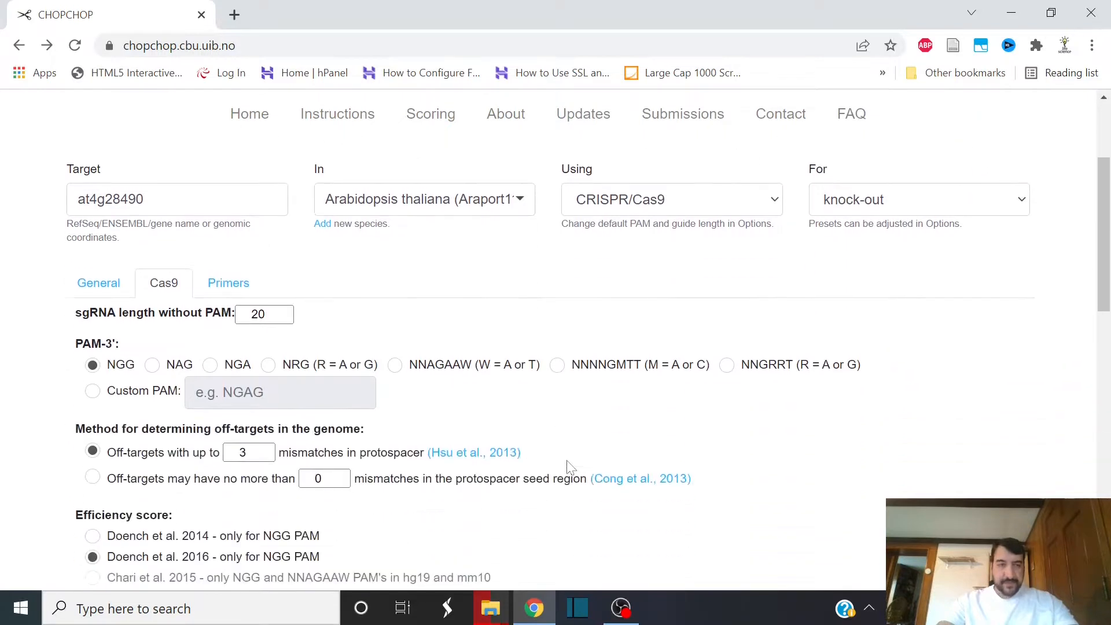
scroll("down", 3)
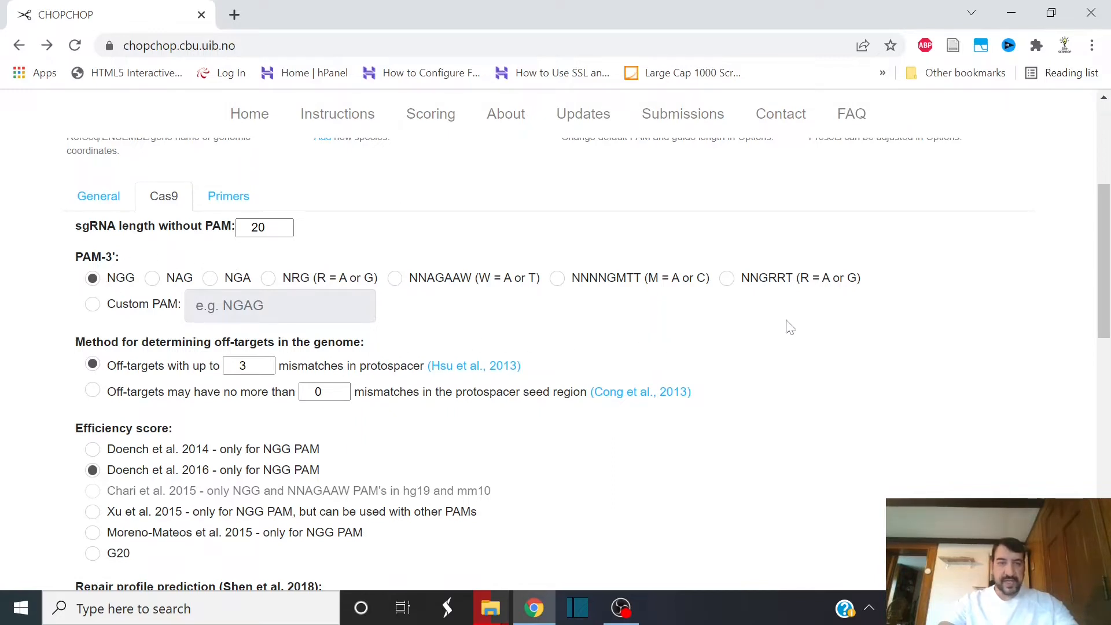
mouse_move(106, 292)
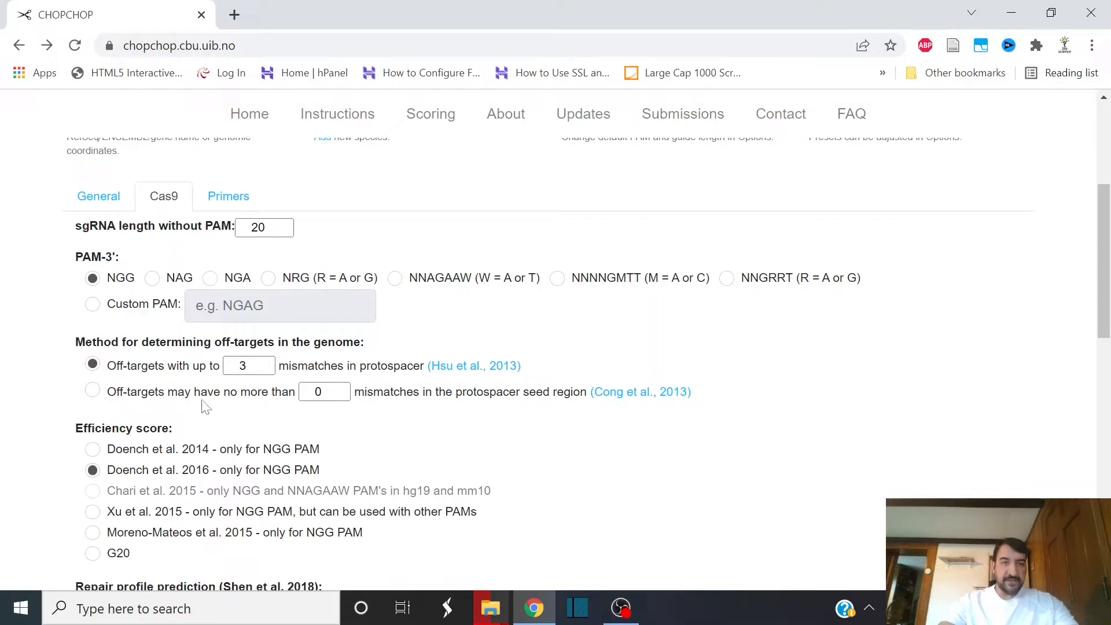
scroll("down", 3)
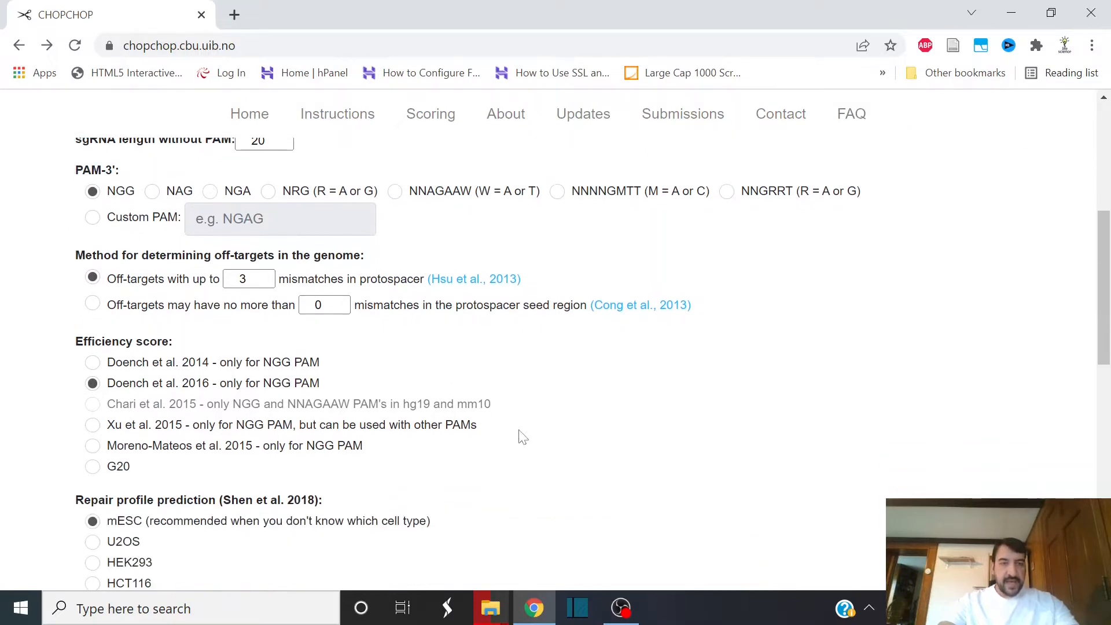
mouse_move(141, 404)
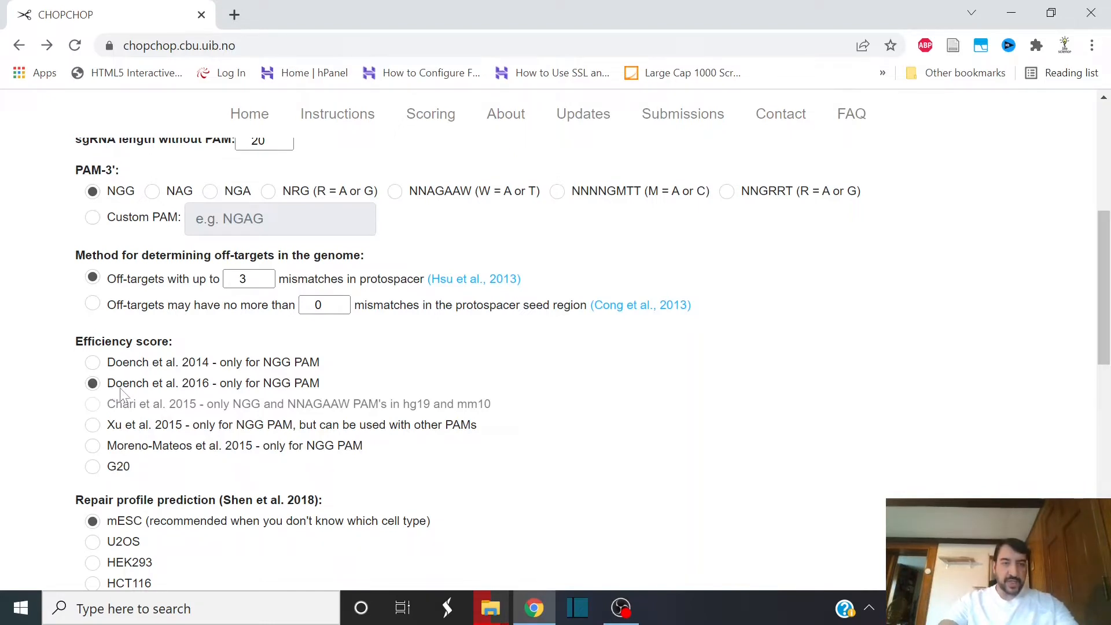
mouse_move(190, 403)
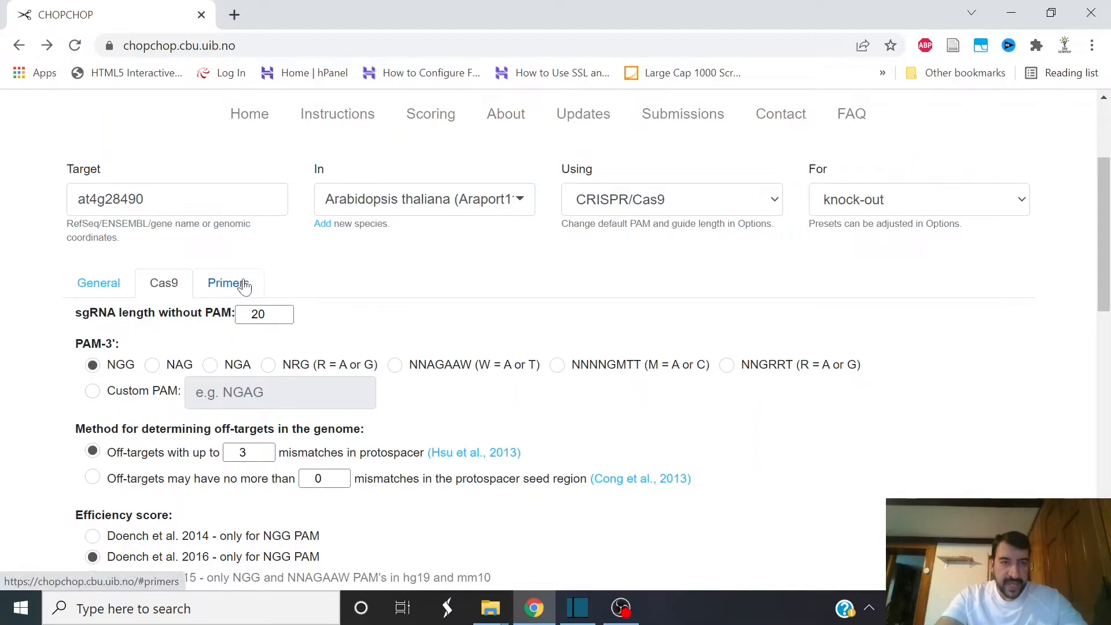
Step: Show the Primers settings: product size 150–290, primer Tm 57–63 at defaults
left_click(229, 283)
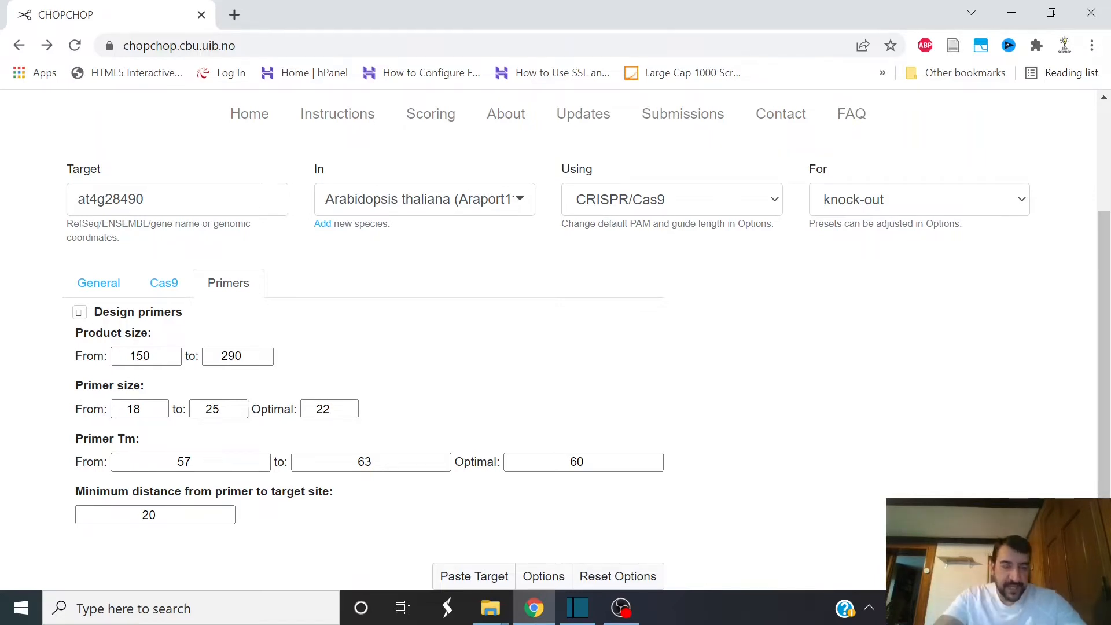
mouse_move(91, 428)
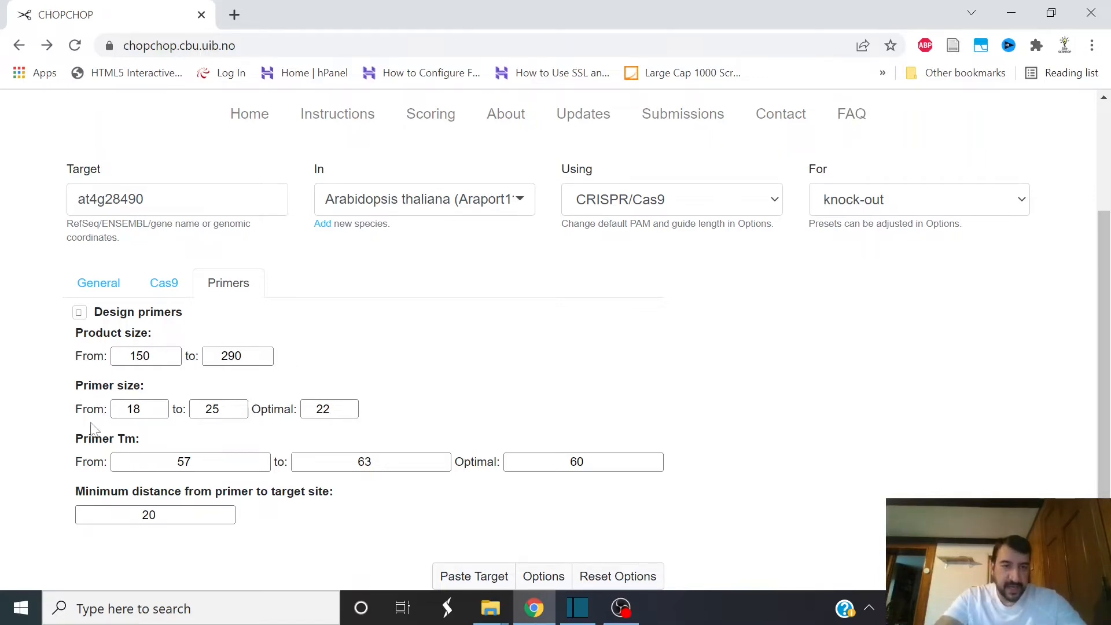
mouse_move(302, 500)
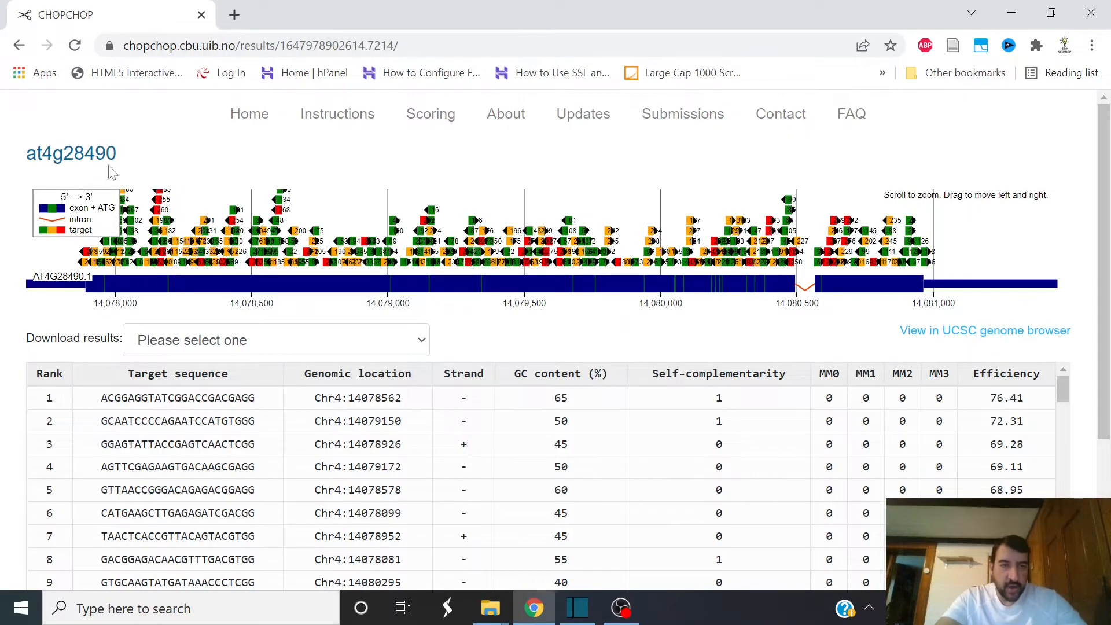
mouse_move(886, 301)
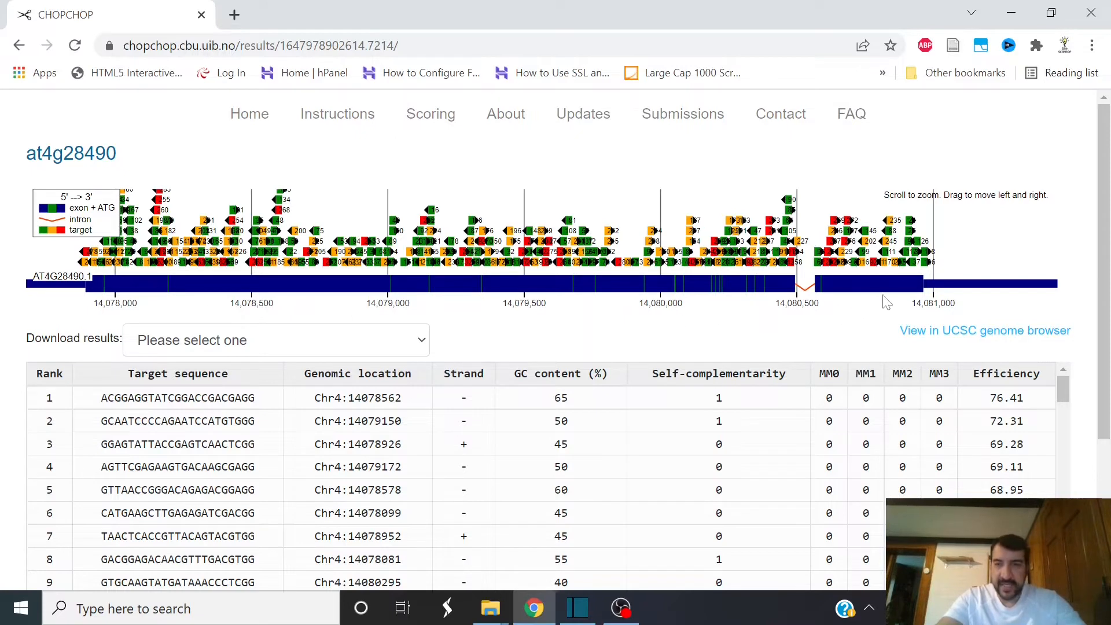
mouse_move(623, 352)
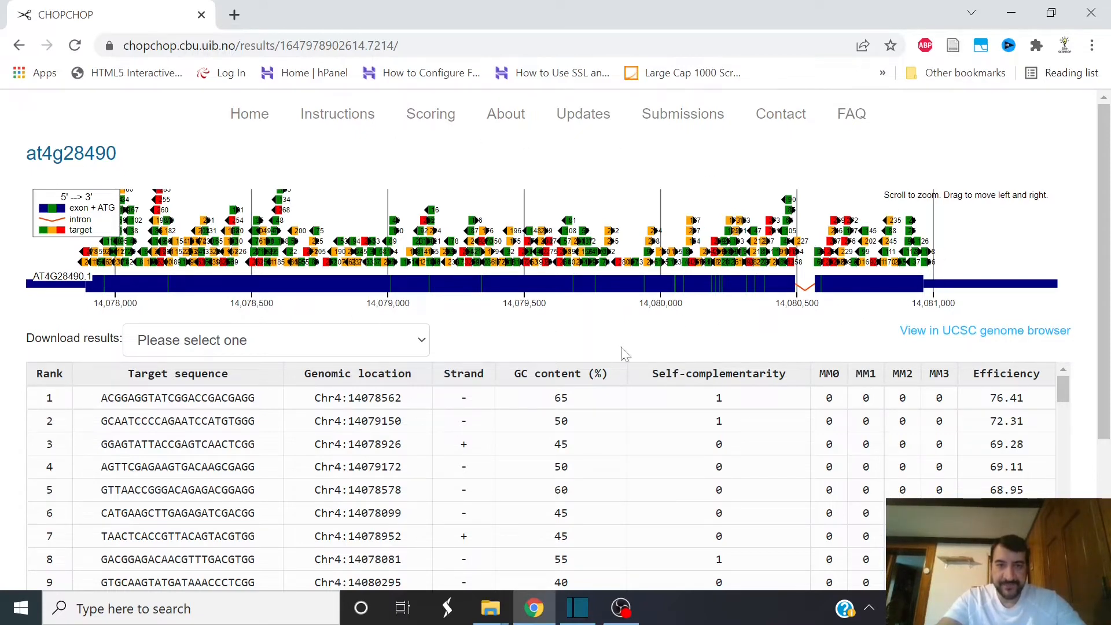
mouse_move(908, 287)
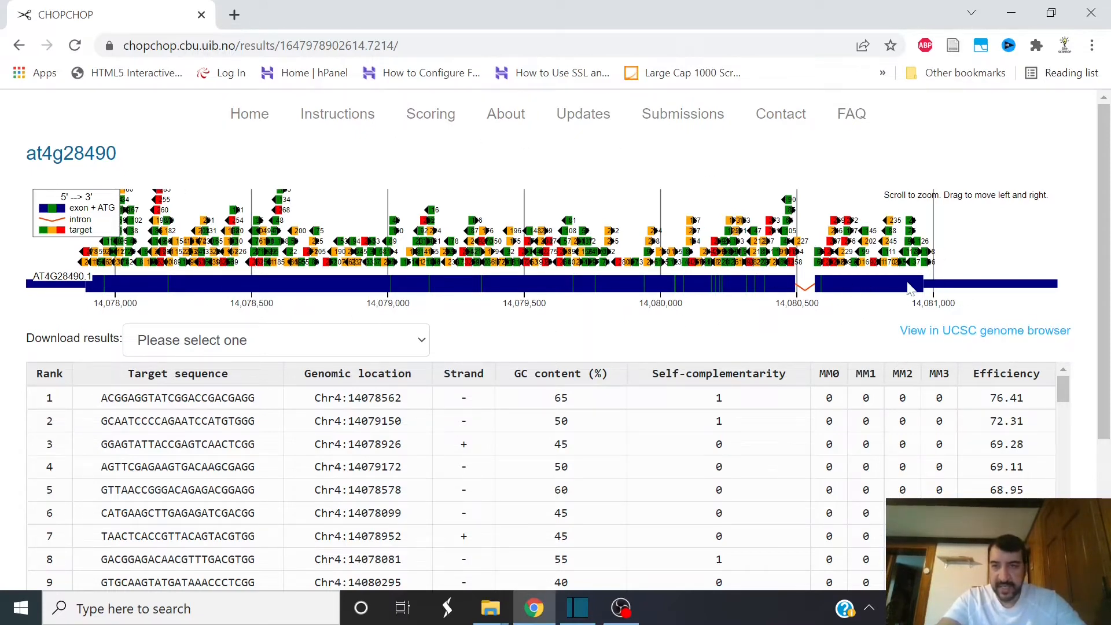
Step: Review the ranked guide table and return to ranks 1–9, led by the 76.41-efficiency guide
scroll("down", 3)
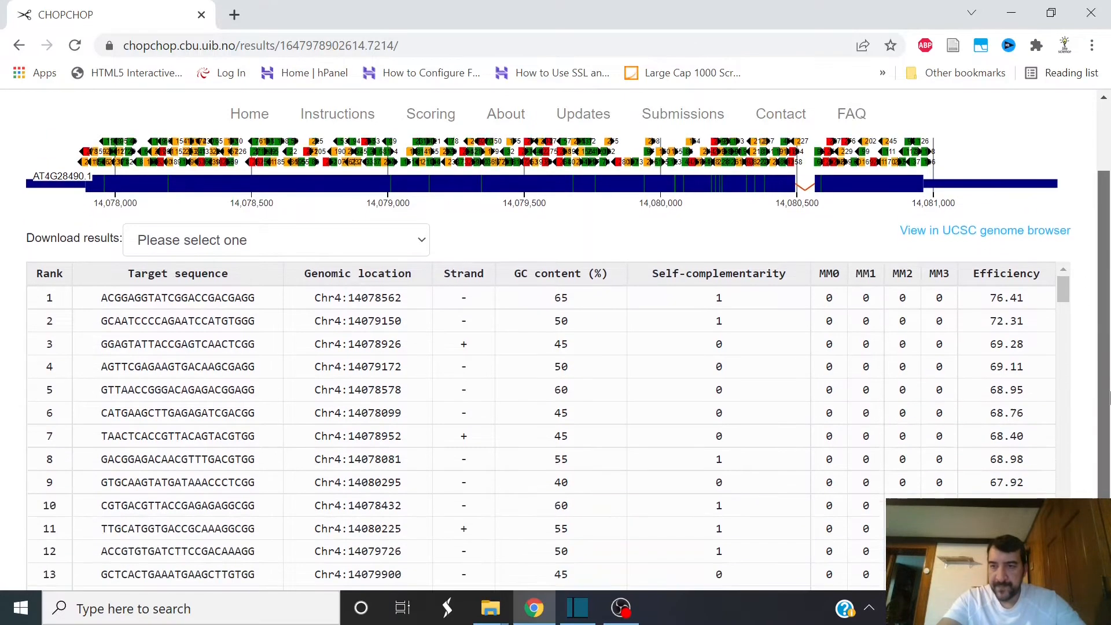
scroll("down", 3)
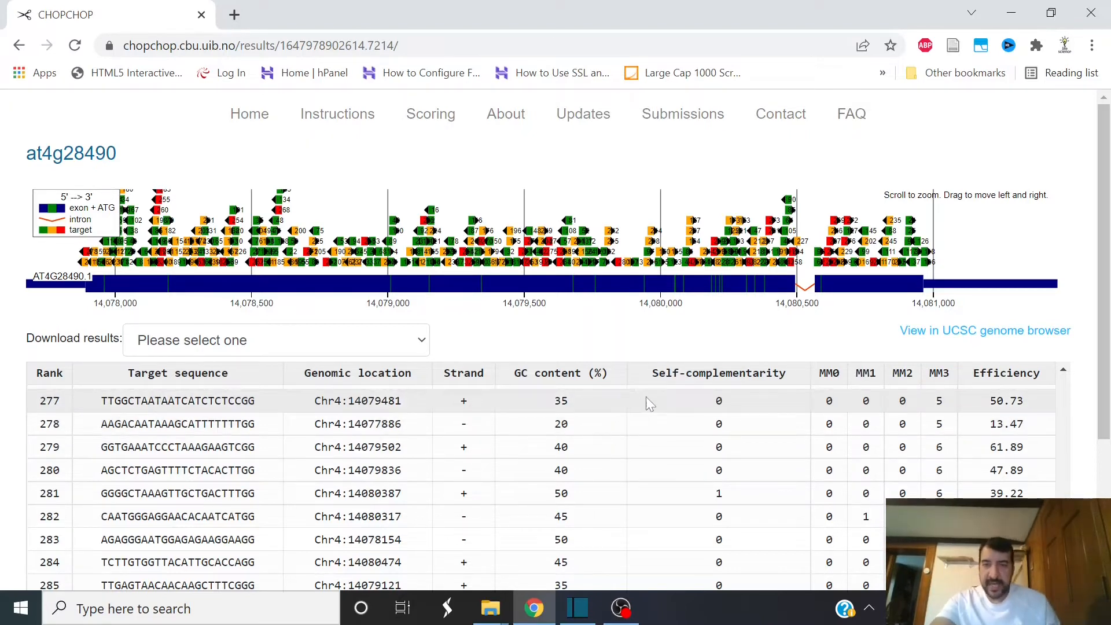
mouse_move(806, 411)
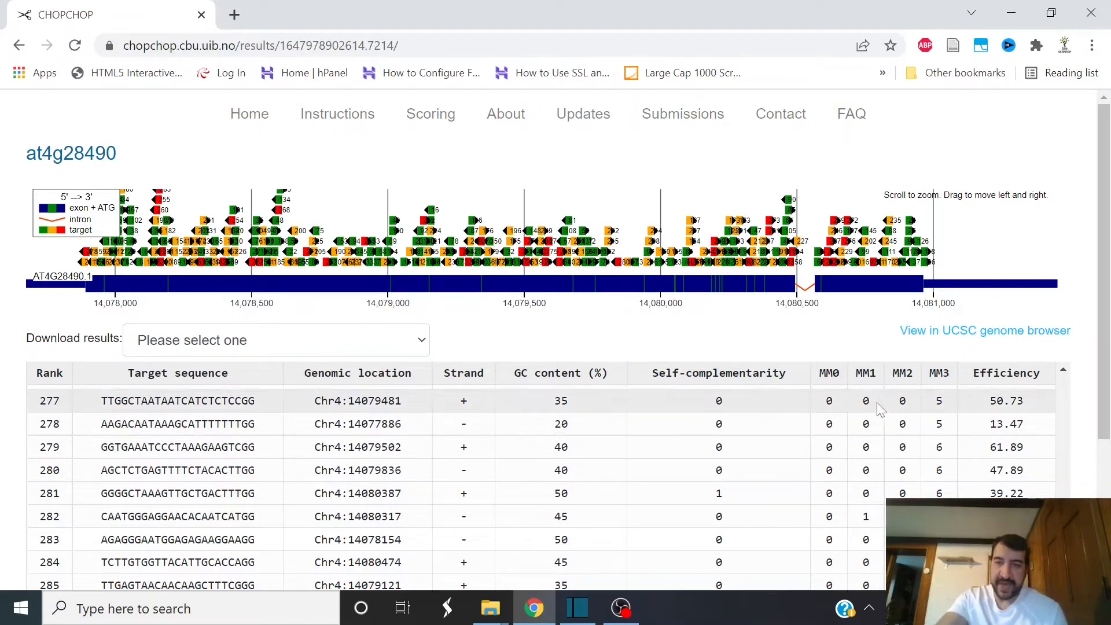
mouse_move(866, 381)
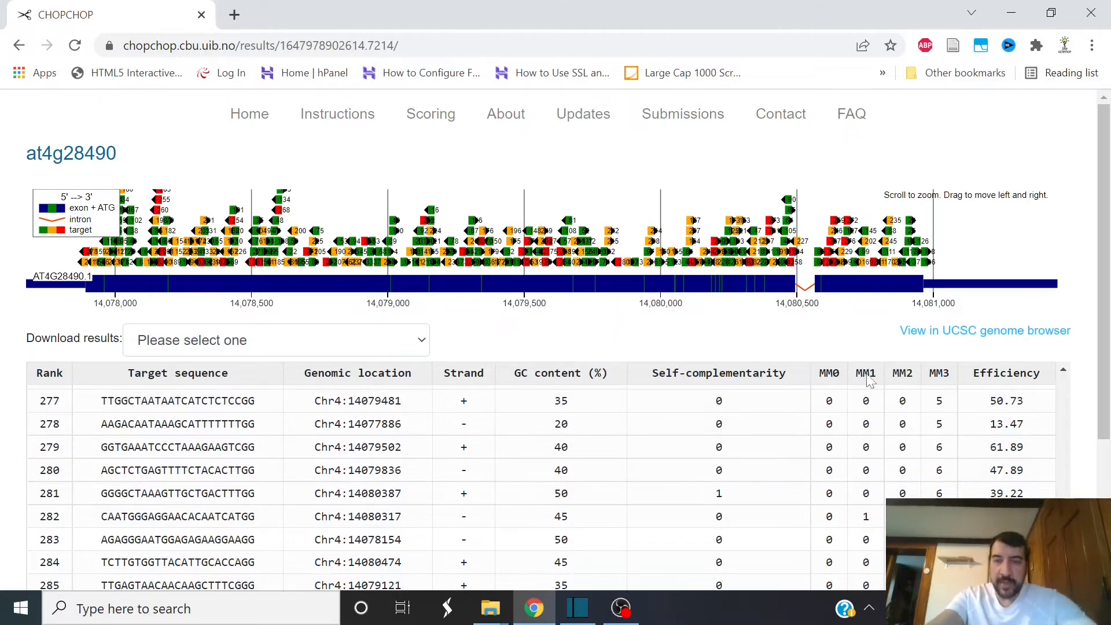
mouse_move(904, 399)
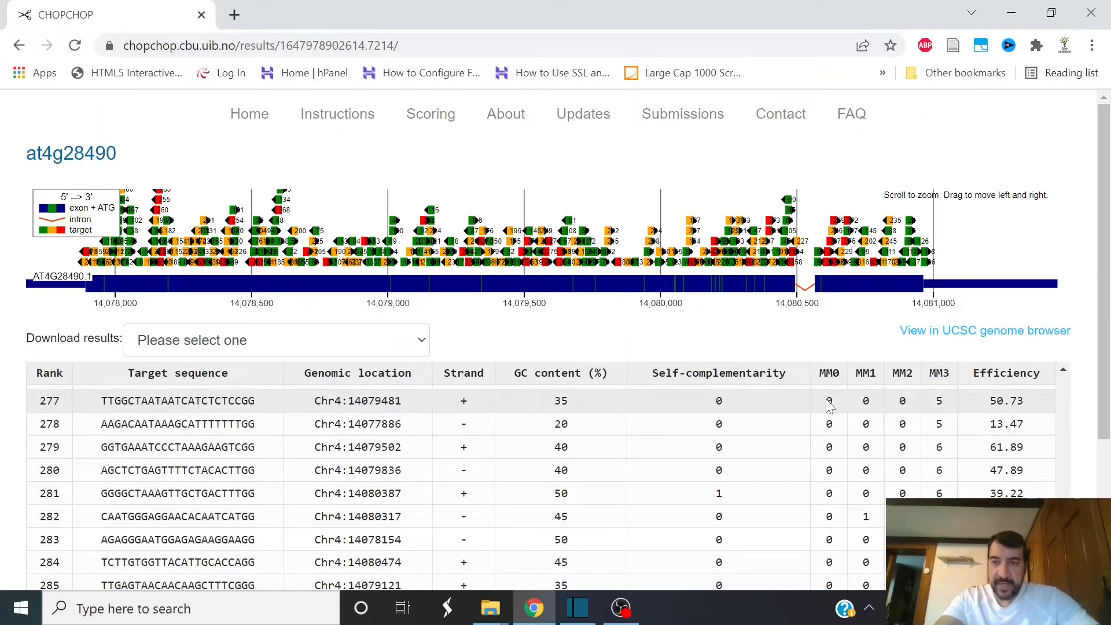
left_click(1007, 372)
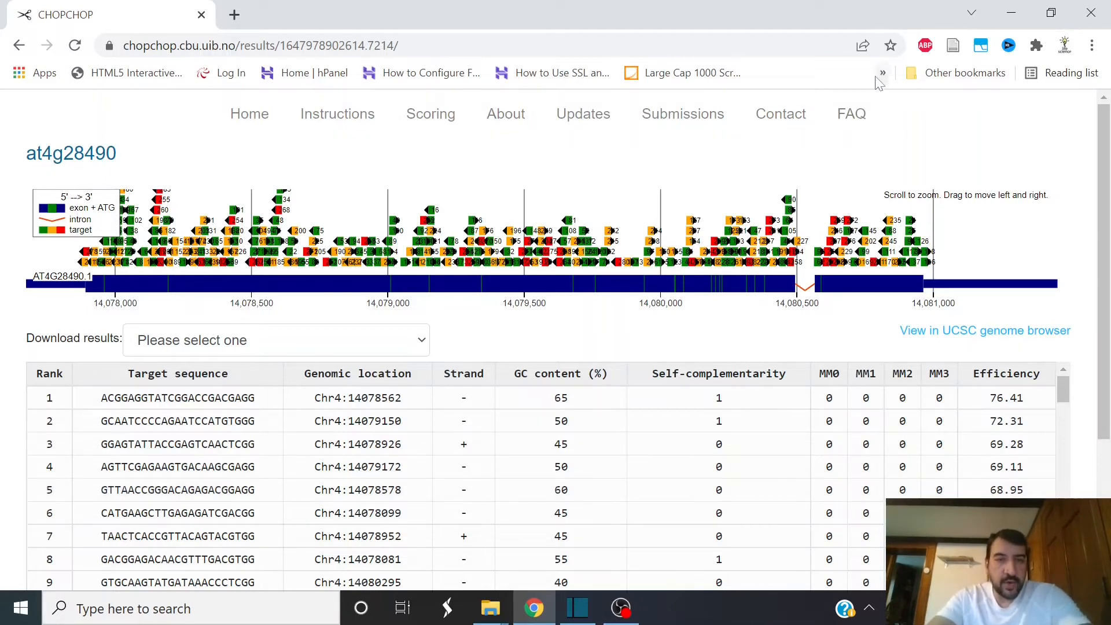
mouse_move(631, 294)
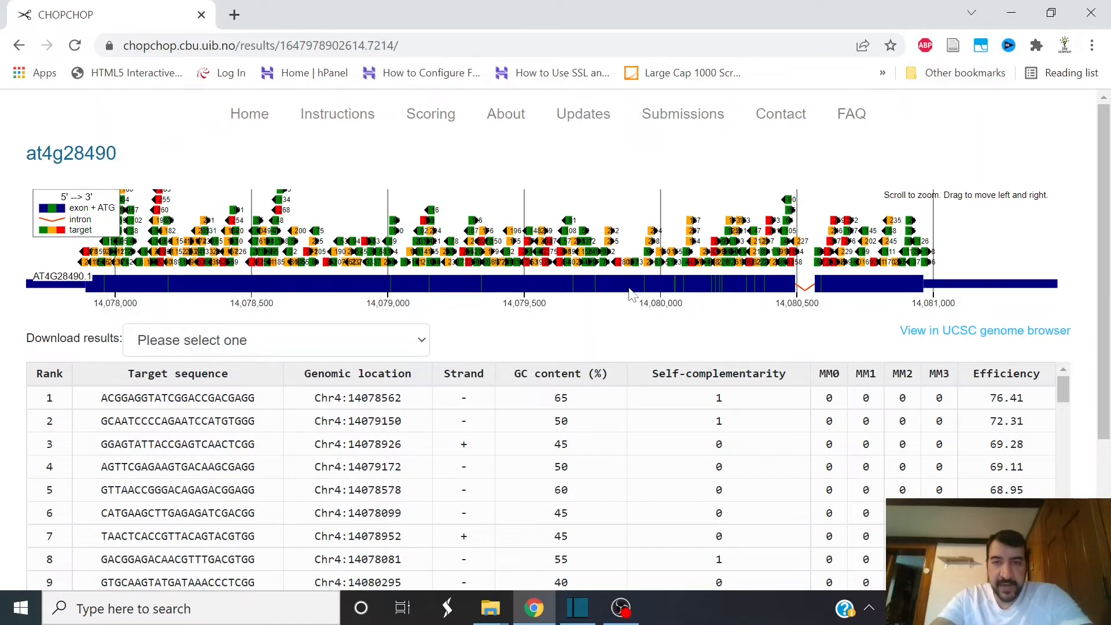
mouse_move(482, 321)
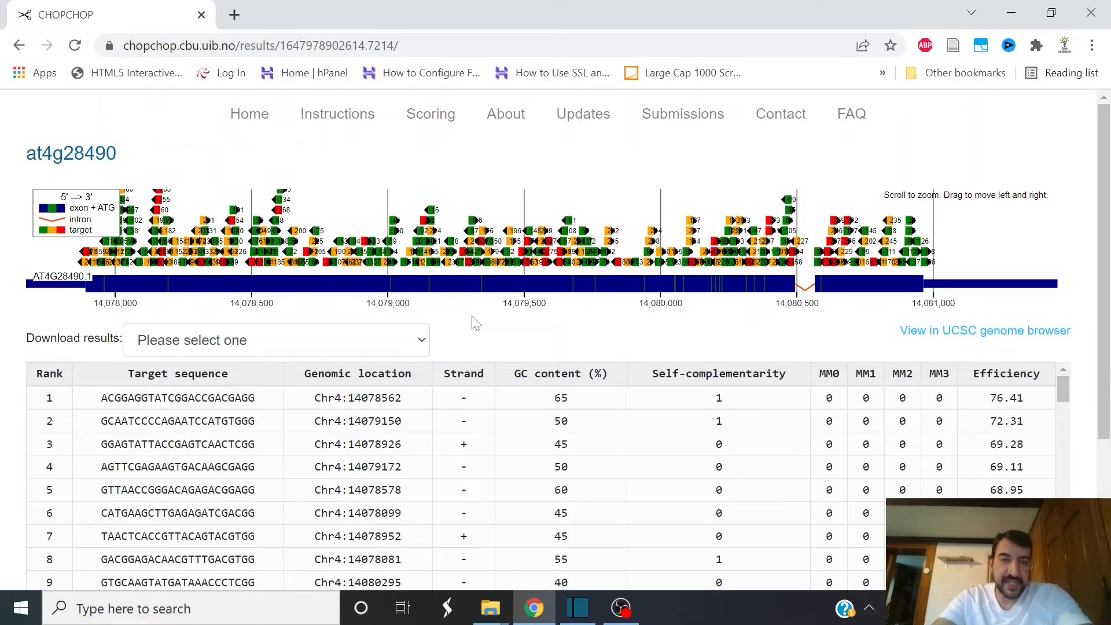
mouse_move(166, 286)
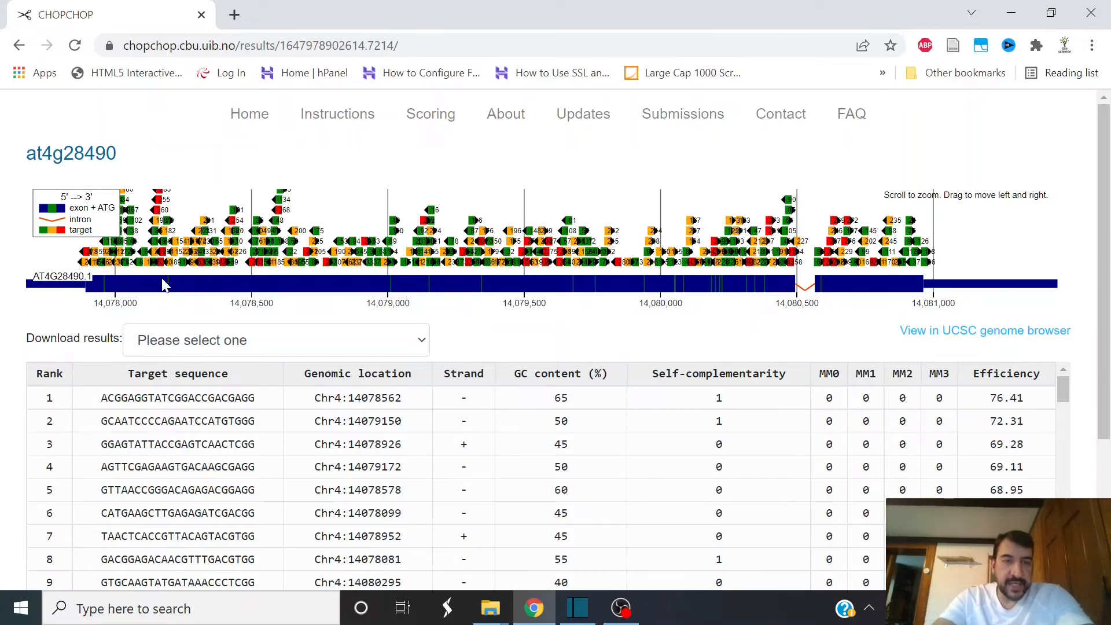
mouse_move(202, 304)
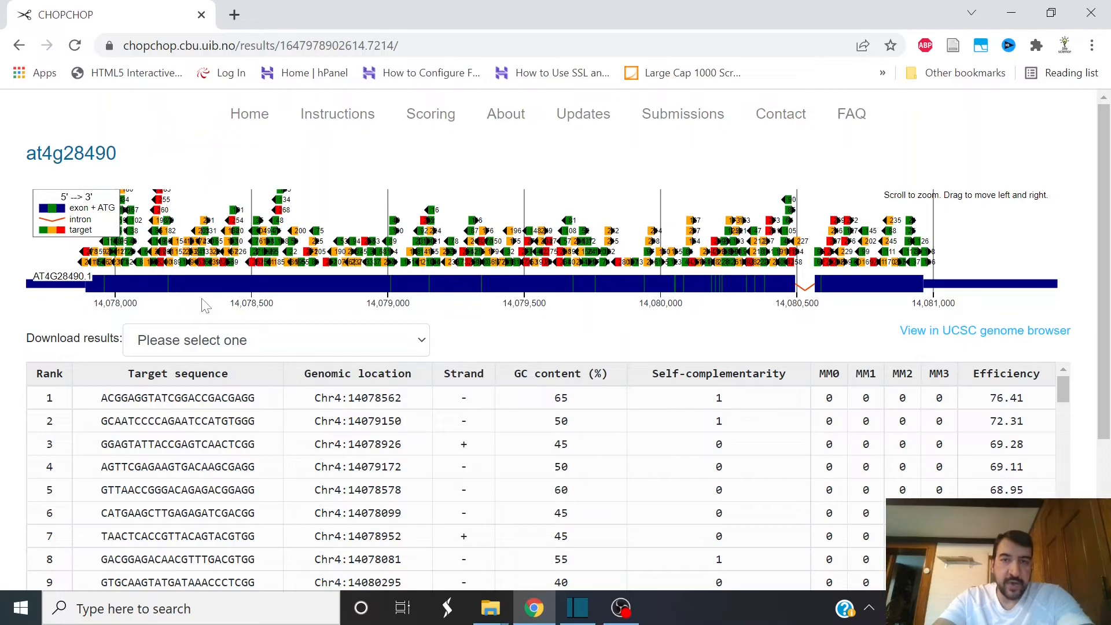
mouse_move(598, 304)
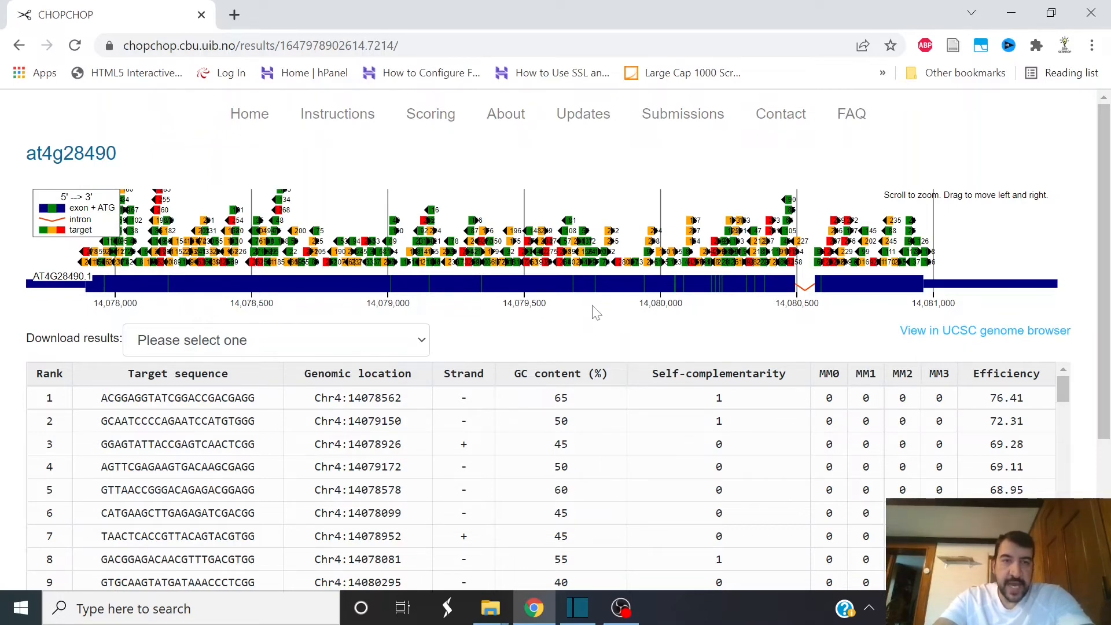
mouse_move(535, 289)
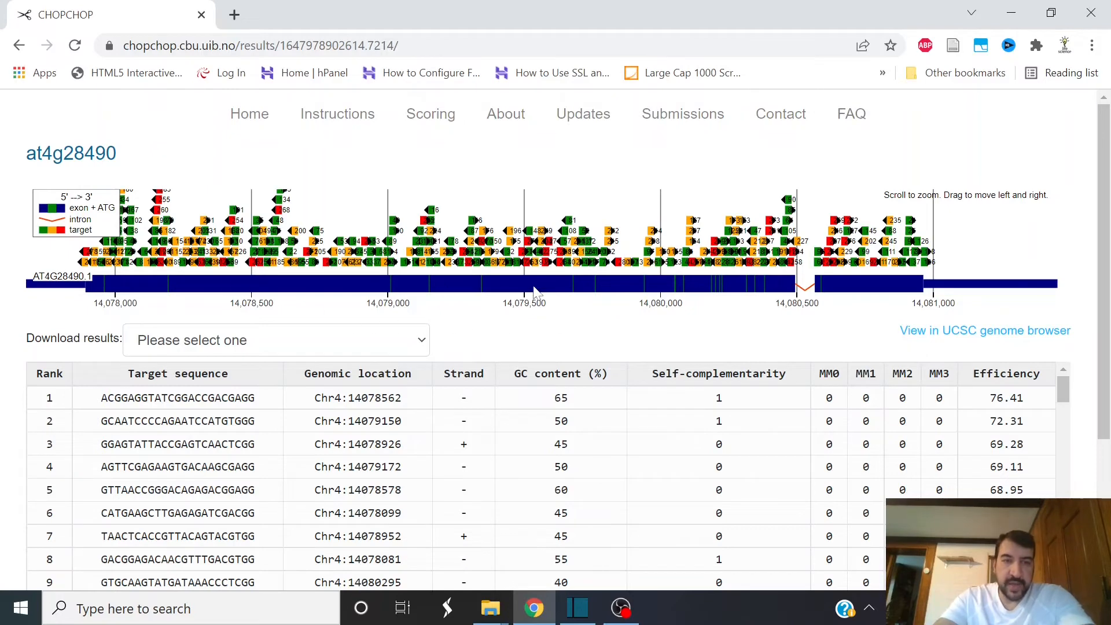
mouse_move(687, 314)
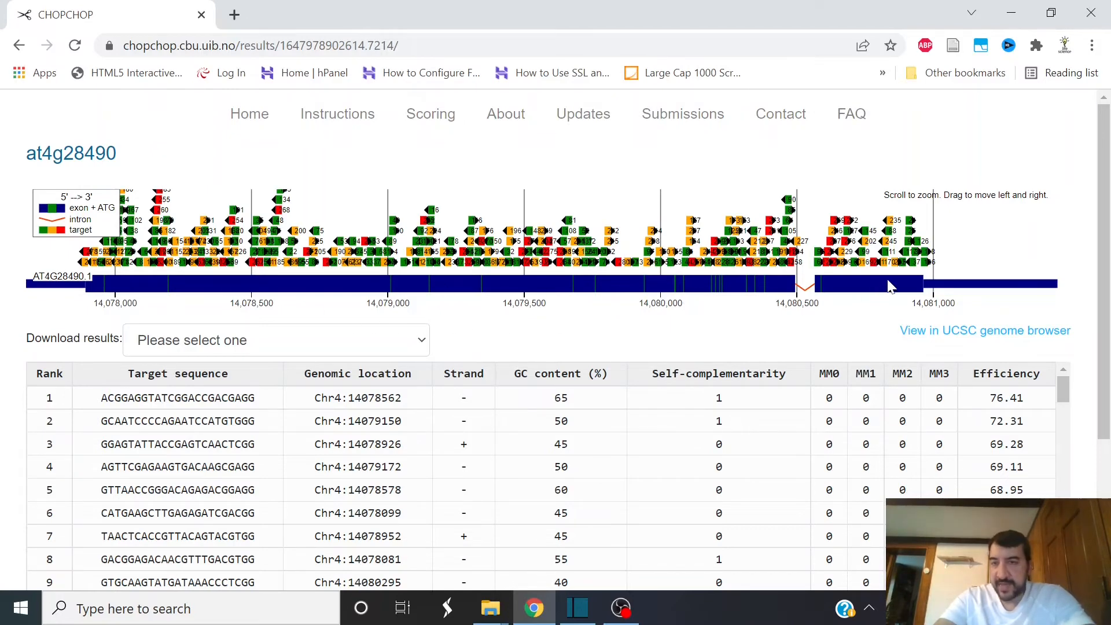
mouse_move(873, 295)
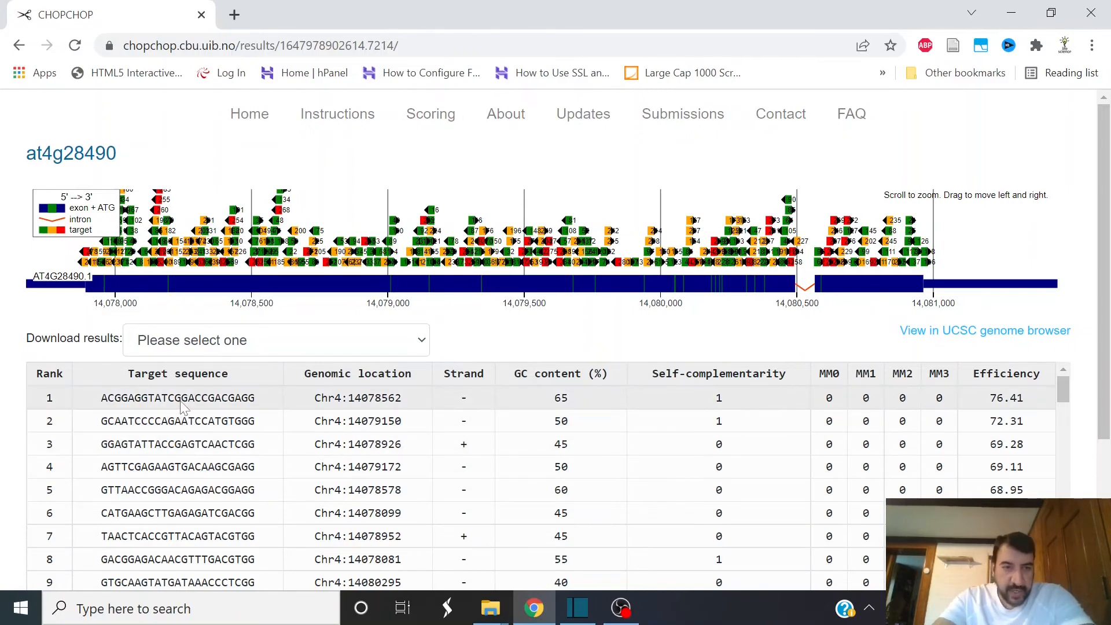
Step: View the rank 1 guide ACGGAGGTATCGGACCGACGAGG details with its primer pairs and Tm values
left_click(177, 398)
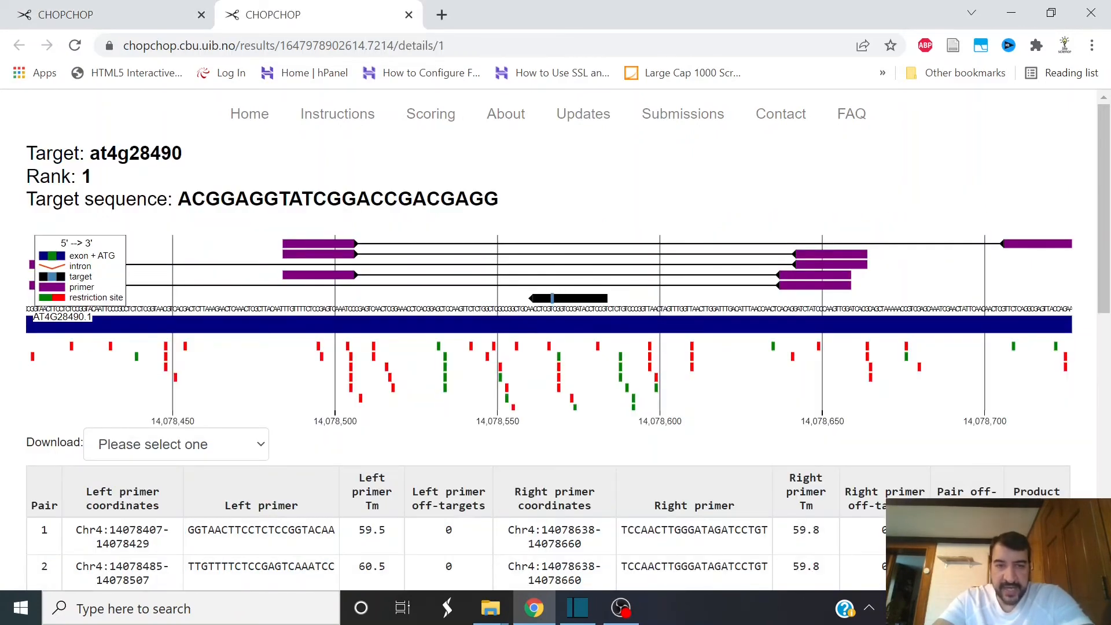
left_click(262, 535)
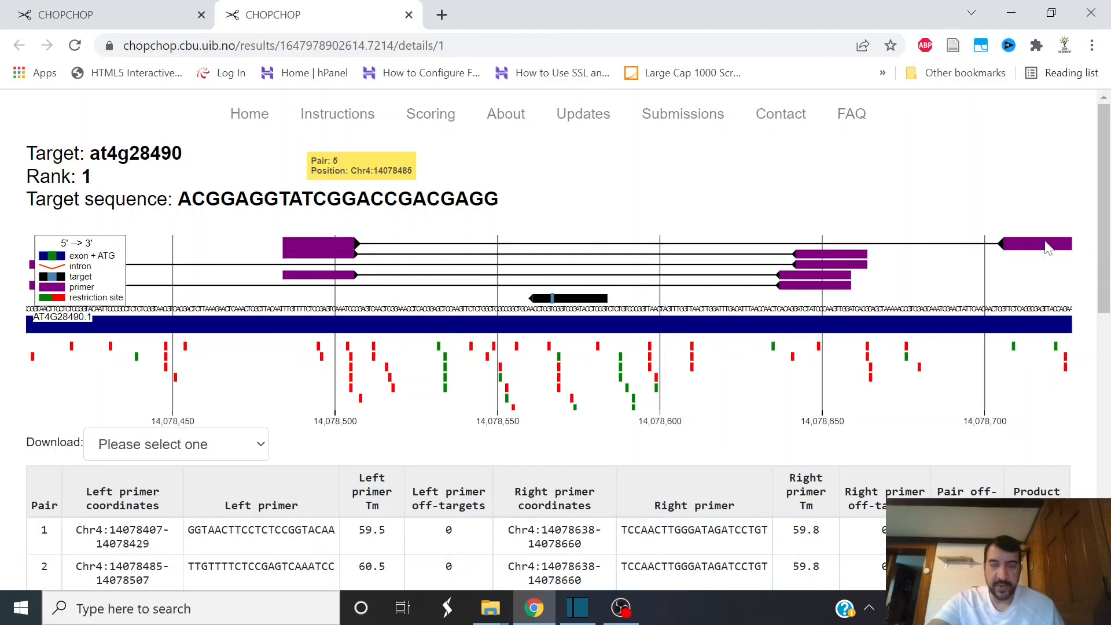
mouse_move(770, 236)
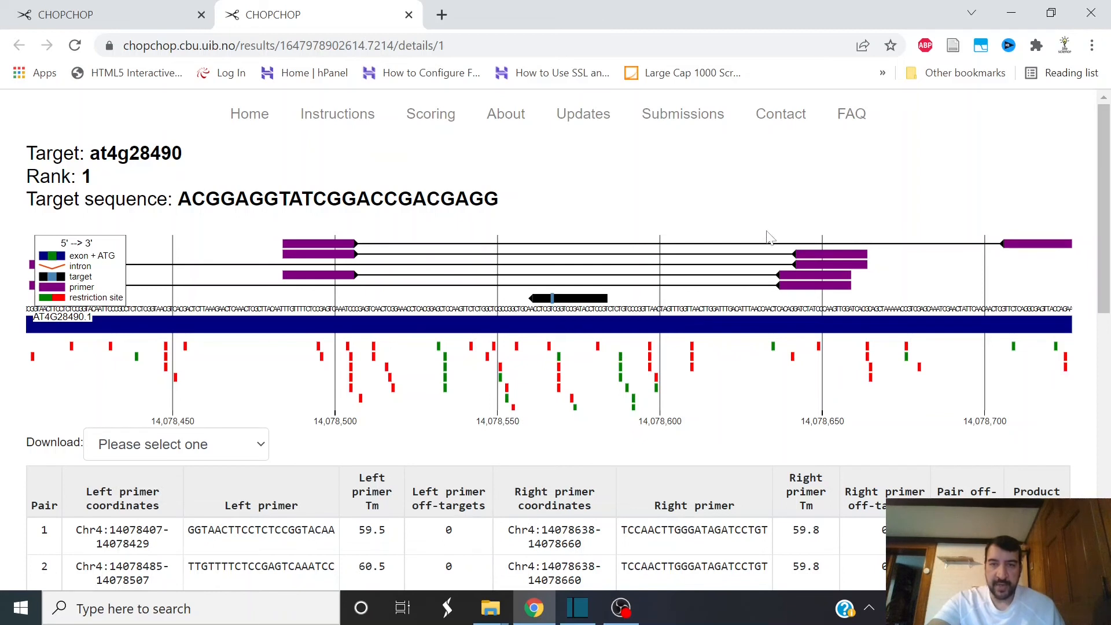
mouse_move(643, 303)
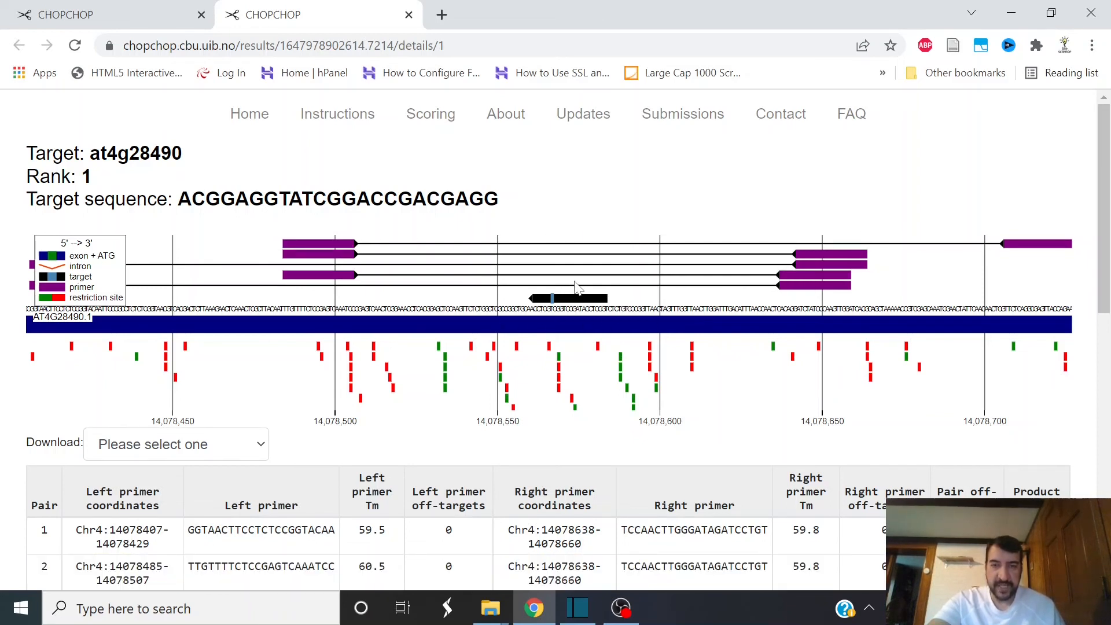
mouse_move(567, 324)
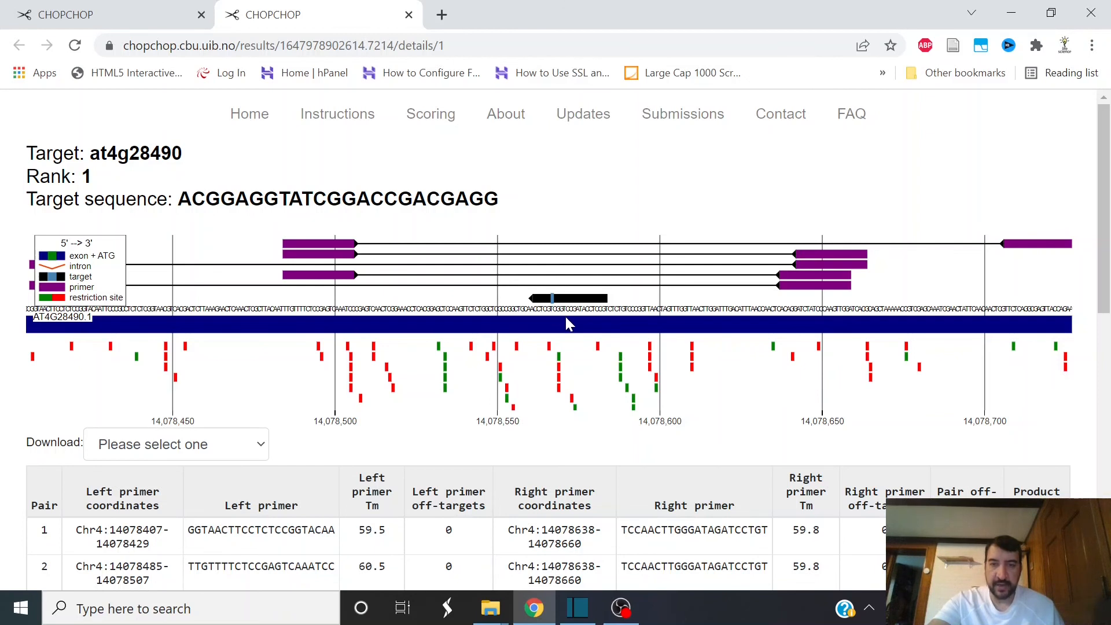